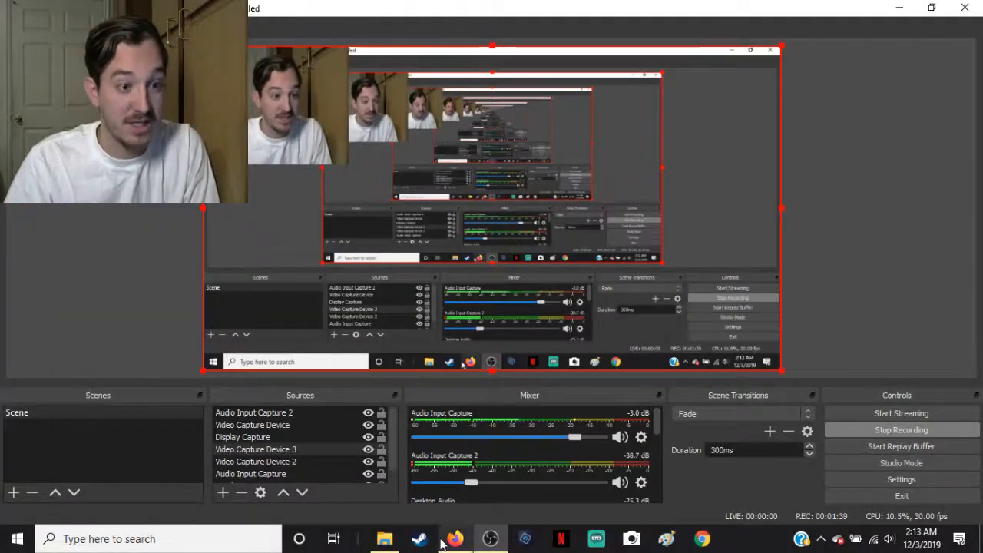
# Step: Bring Firefox forward showing the YouTube Terms of Service FAQ question list
pyautogui.click(384, 538)
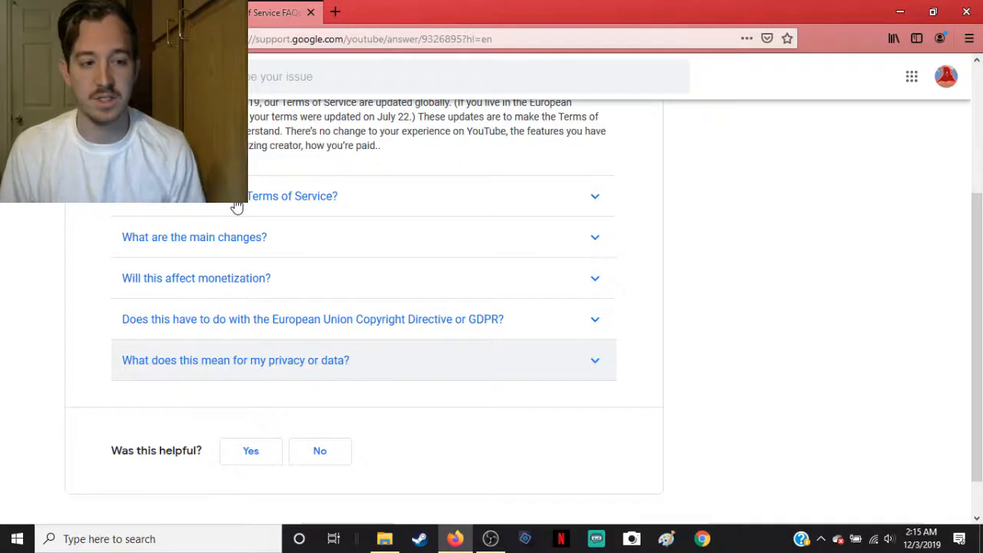
# Step: Expand 'What are the main changes?' to reveal readability, transparency, content, product and age changes
pyautogui.click(292, 196)
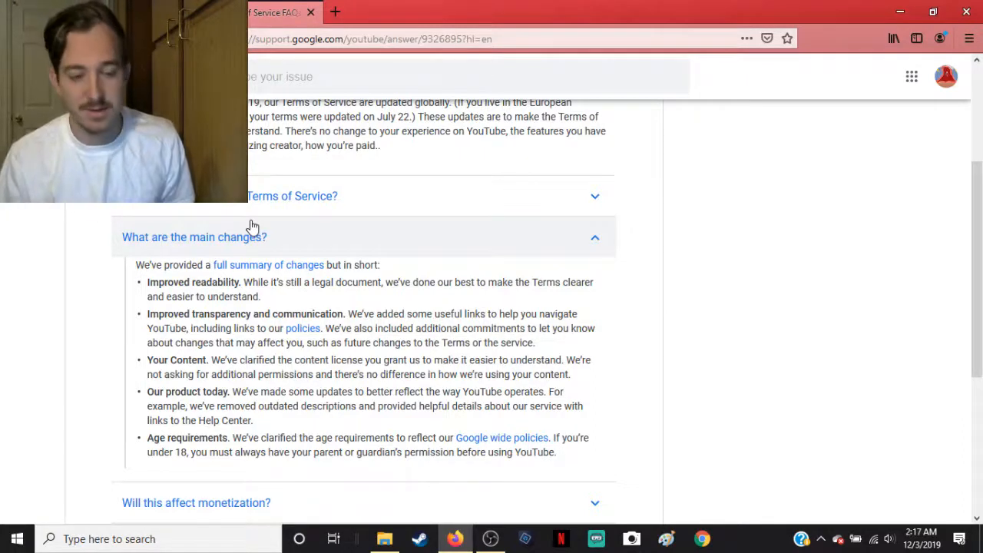
# Step: Scroll down the FAQ and open the monetization answer stating no monetization changes
pyautogui.scroll(-3)
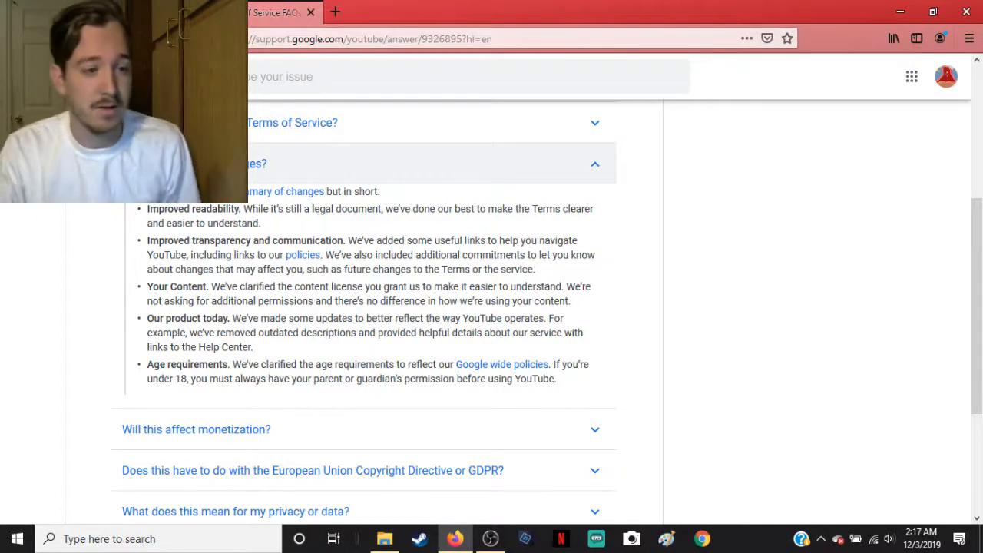
pyautogui.scroll(-3)
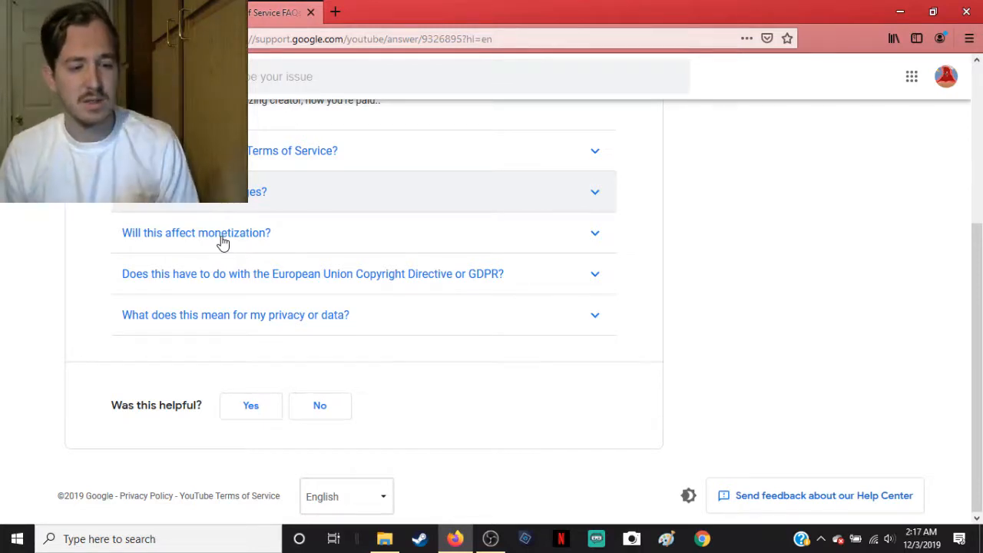
pyautogui.moveTo(270, 336)
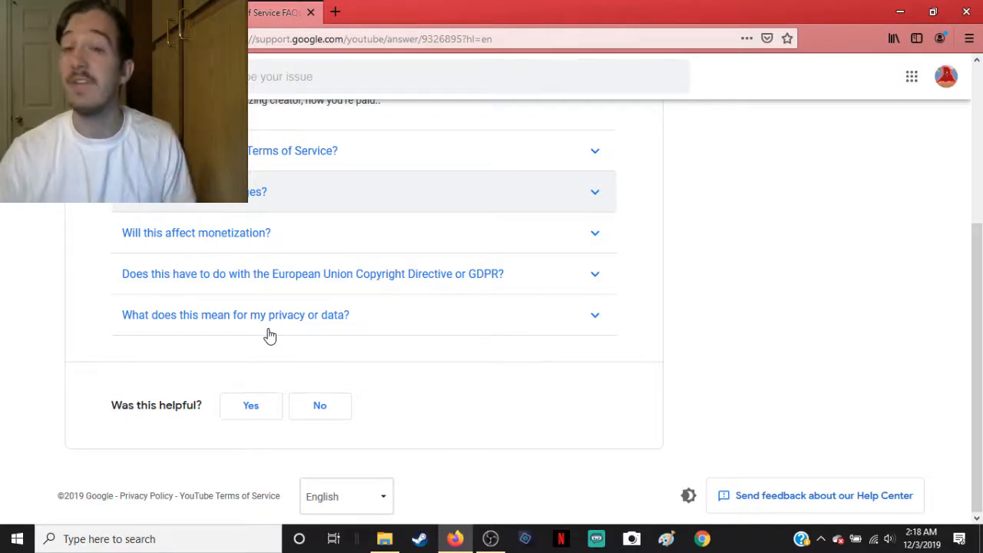
pyautogui.click(196, 233)
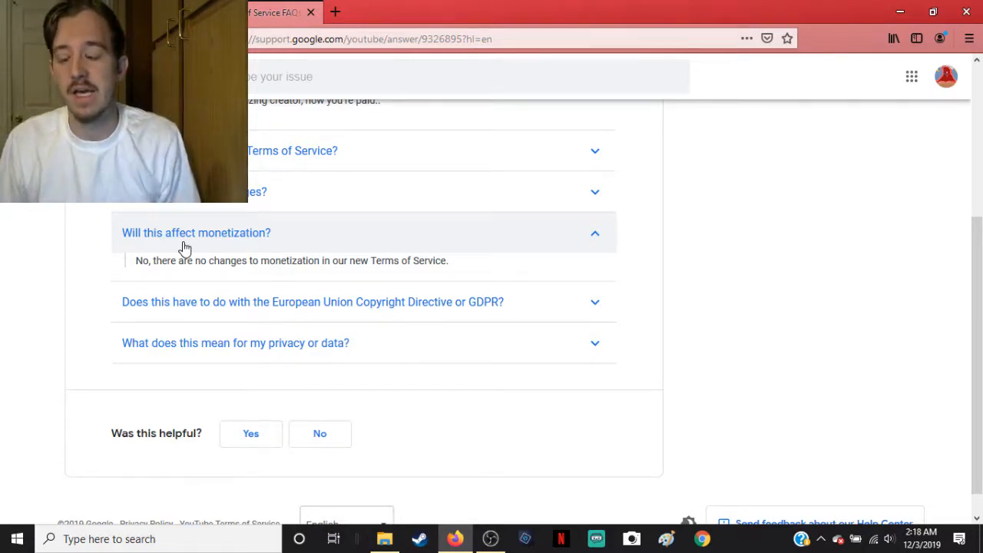
# Step: Collapse the 'Will this affect monetization?' answer so only question titles show
pyautogui.click(196, 233)
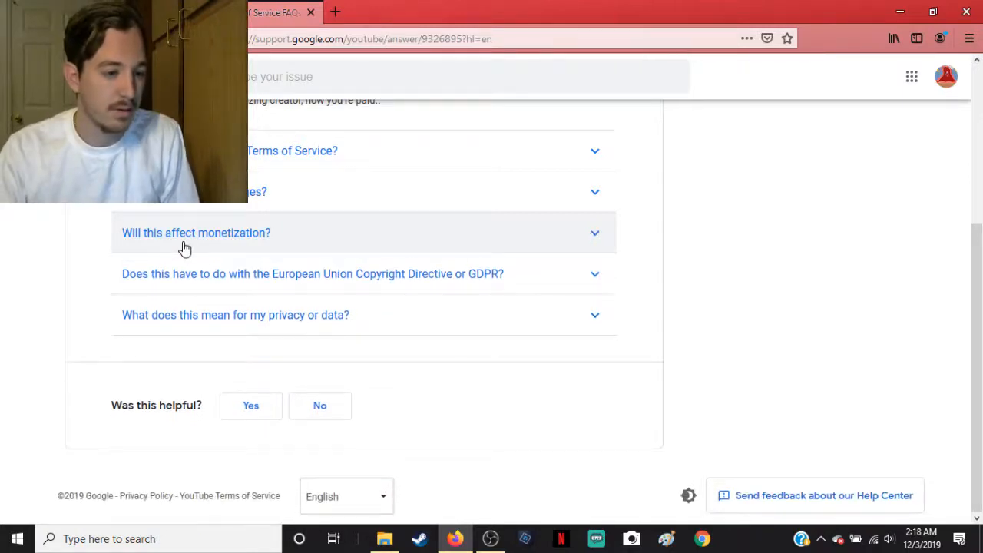
pyautogui.moveTo(394, 285)
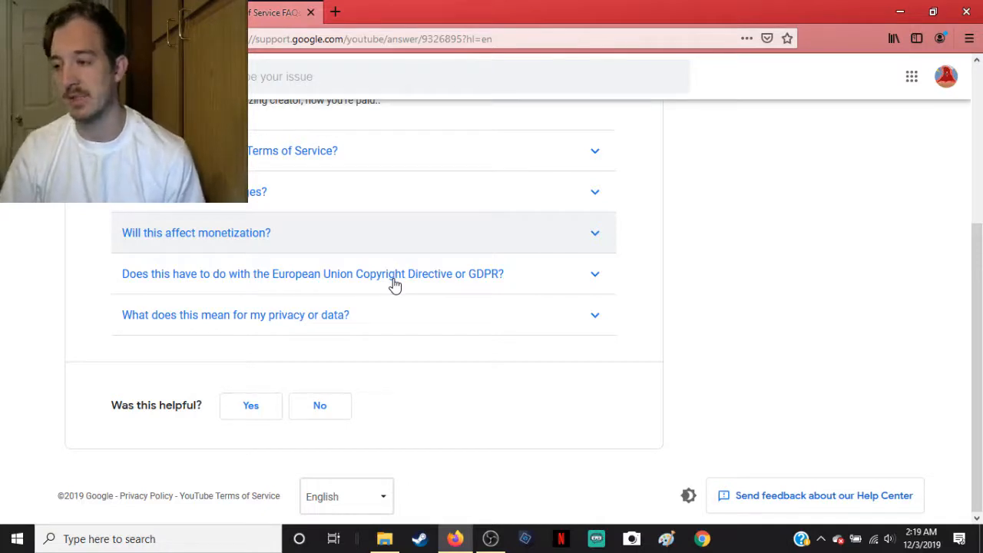
pyautogui.moveTo(304, 329)
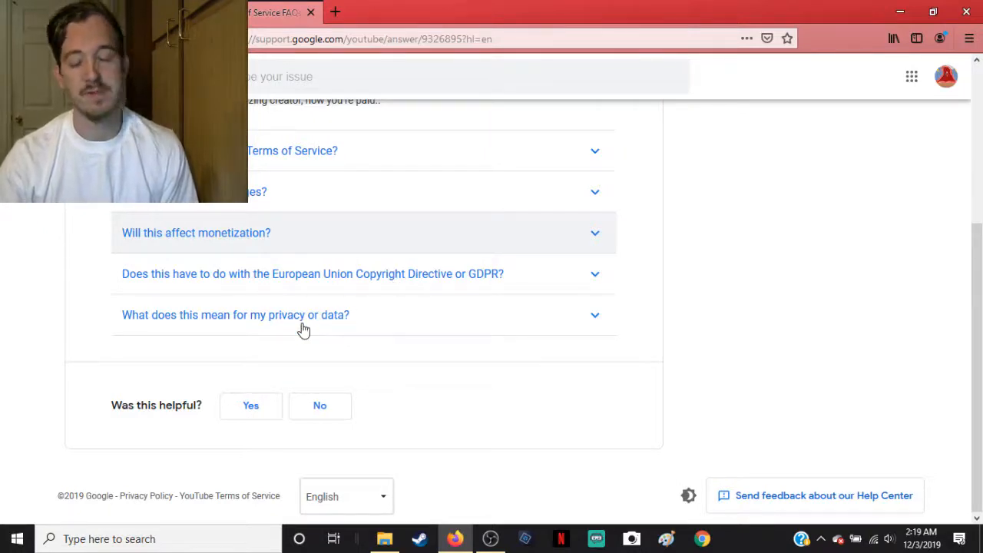
# Step: Expand 'What does this mean for my privacy or data?' showing no information-handling changes
pyautogui.click(235, 315)
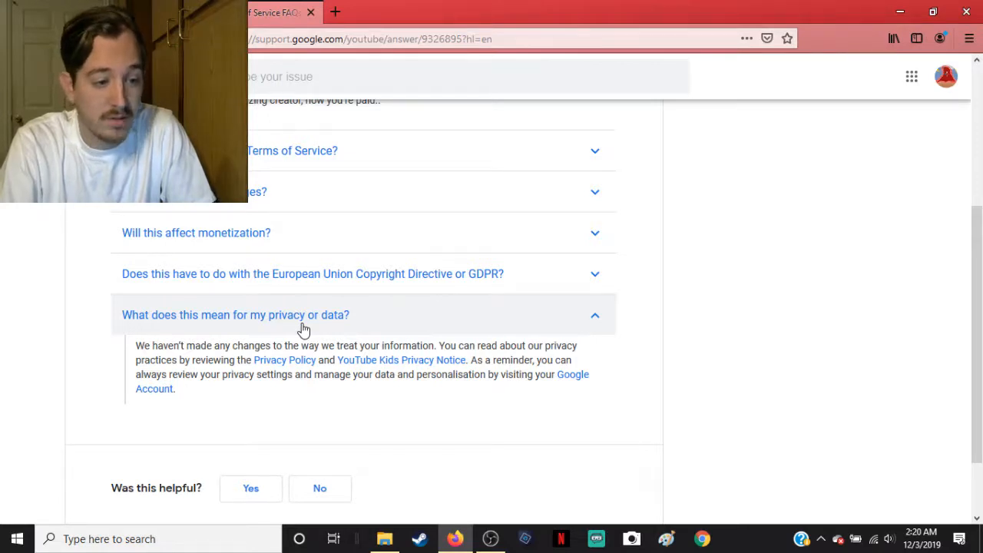
# Step: Collapse the privacy answer, submit the feedback prompt, and scroll back up to the introduction
pyautogui.click(235, 314)
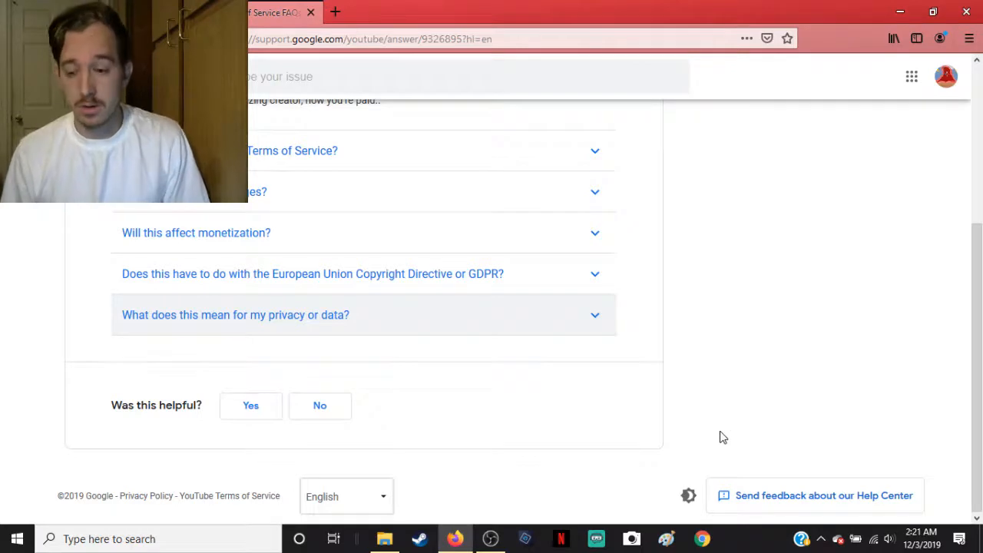
pyautogui.click(250, 406)
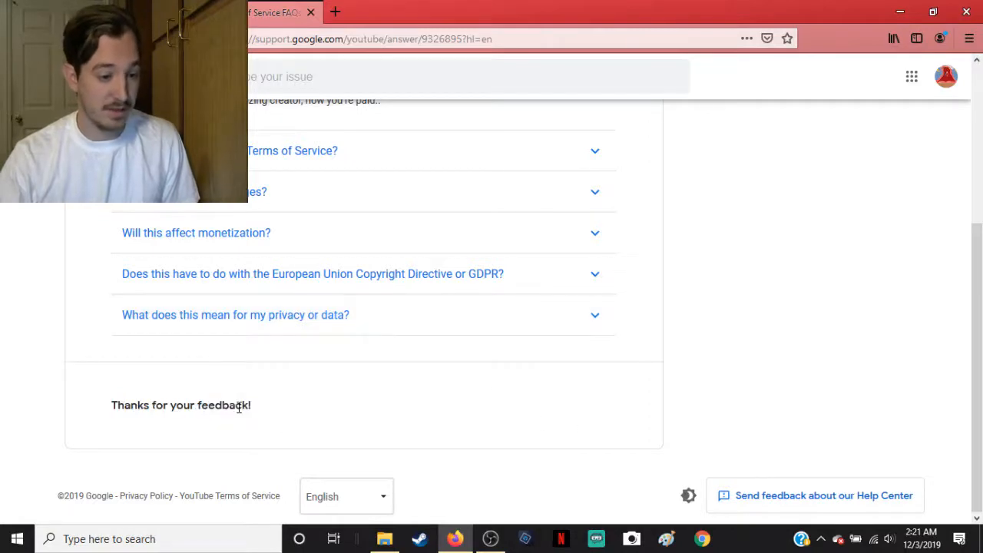
pyautogui.scroll(3)
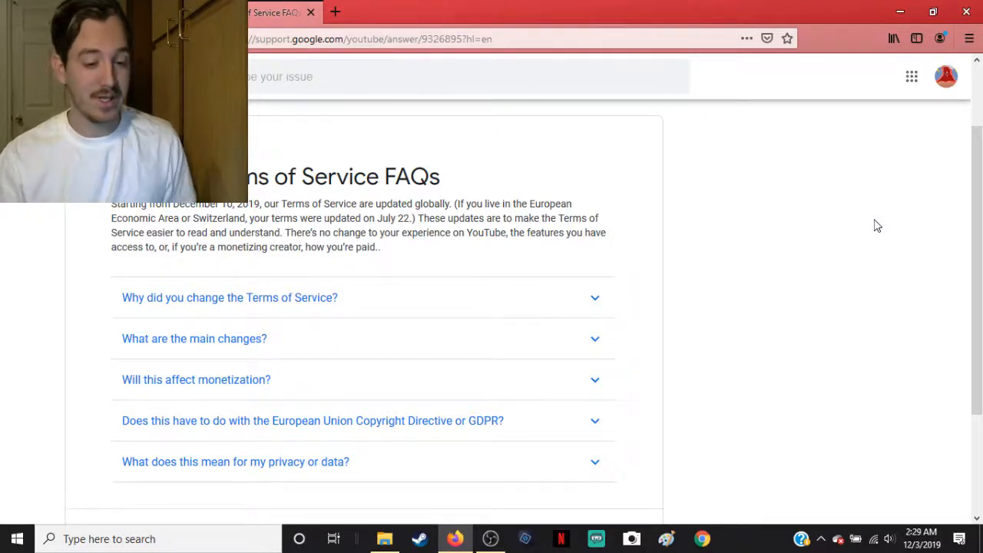
pyautogui.moveTo(484, 522)
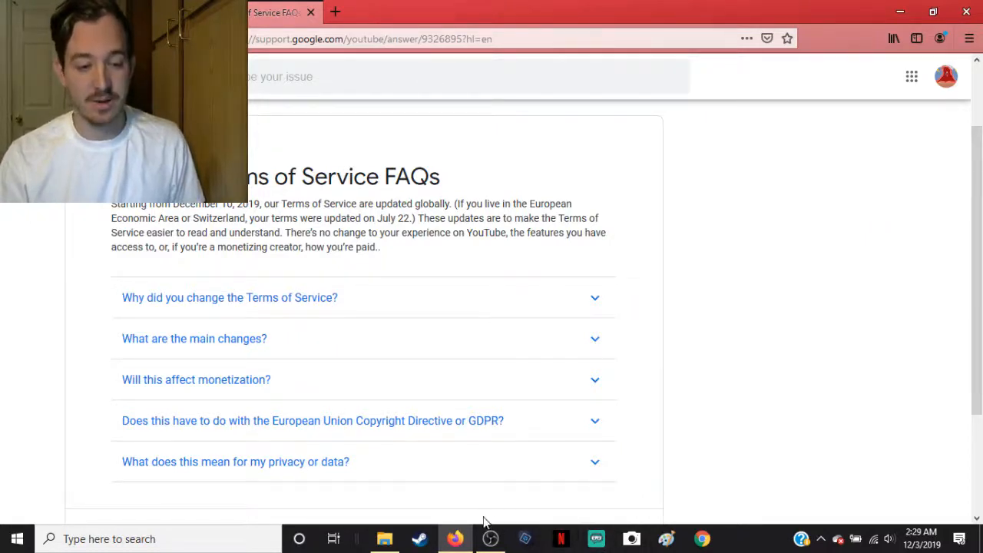
pyautogui.moveTo(491, 539)
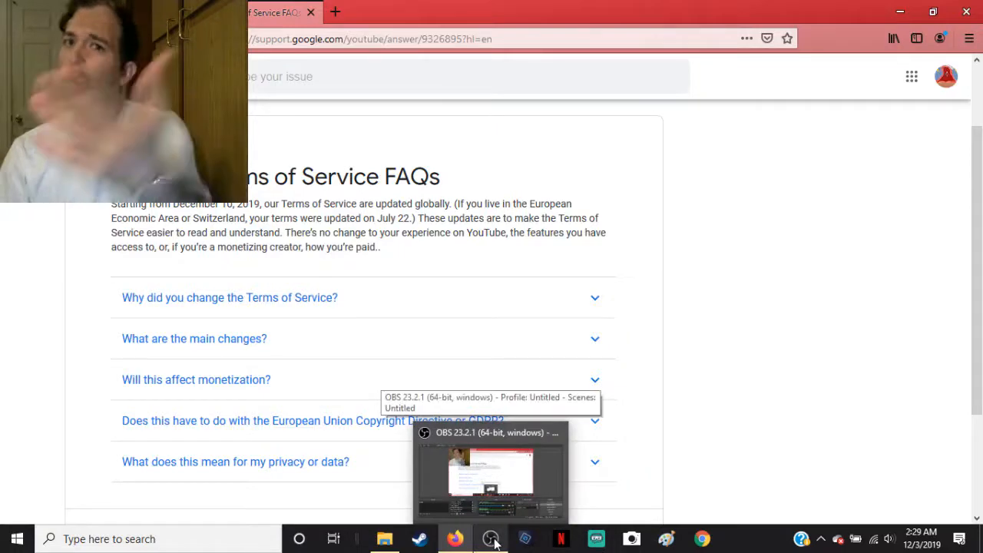
# Step: Bring OBS Studio forward and enable Studio Mode for side-by-side preview and program
pyautogui.click(489, 539)
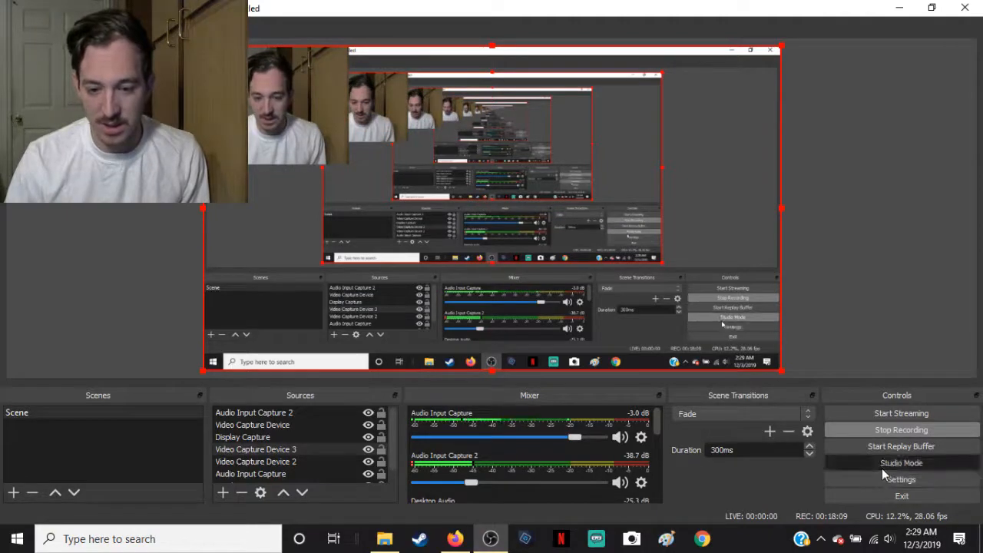
pyautogui.click(902, 462)
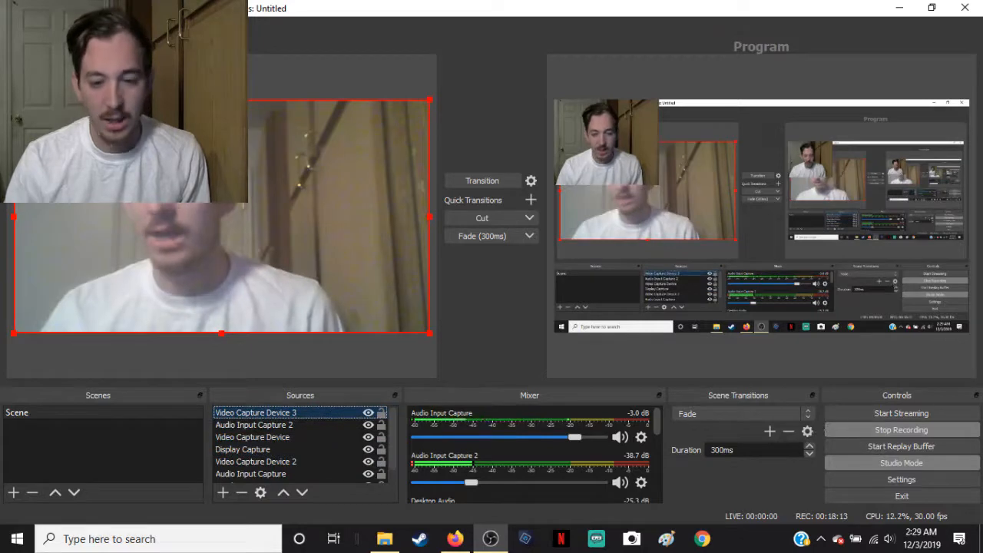